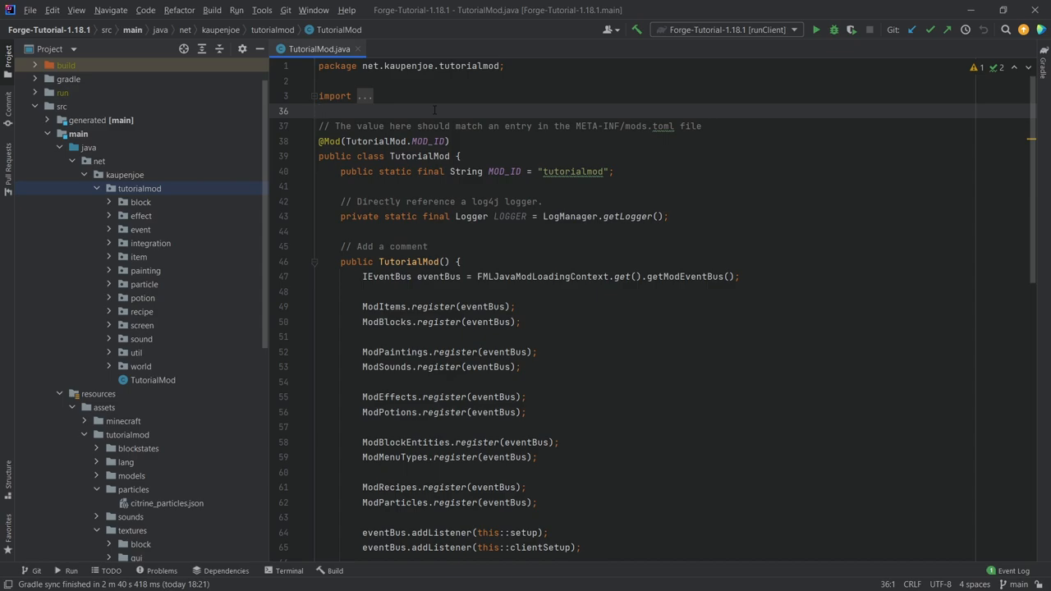
Create the 'fluid' package under tutorialmod and a ModFluids Java class inside it.
{"action": "left_click", "coordinate": [138, 187]}
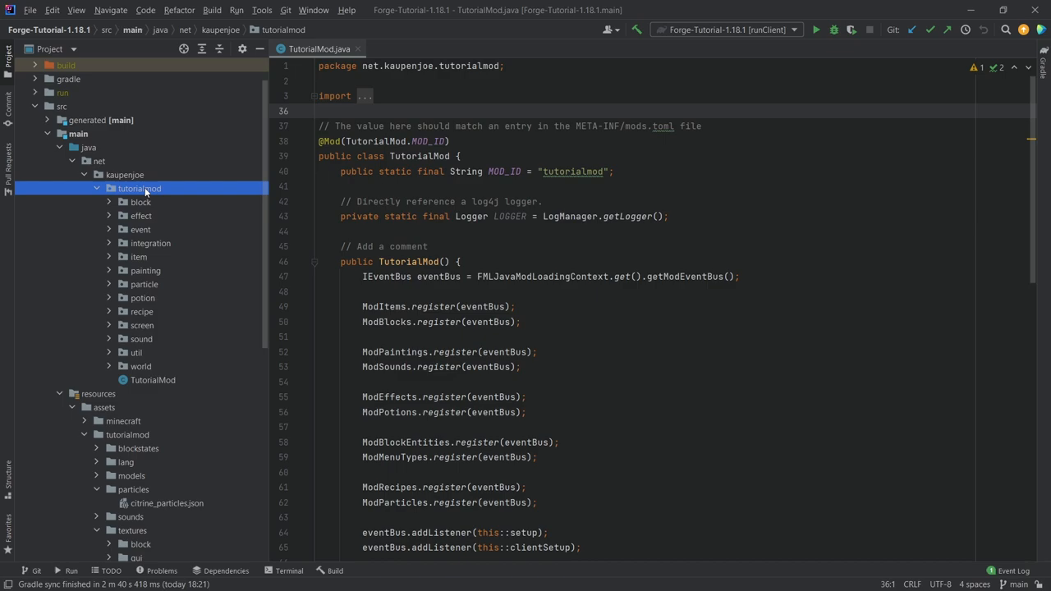
{"action": "right_click", "coordinate": [138, 187]}
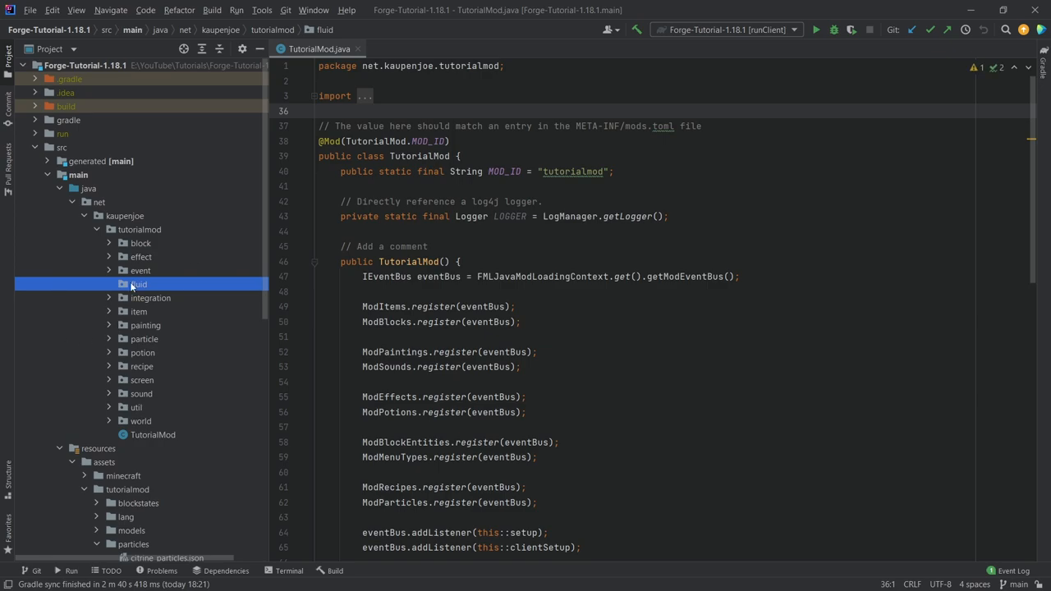
{"action": "right_click", "coordinate": [138, 284]}
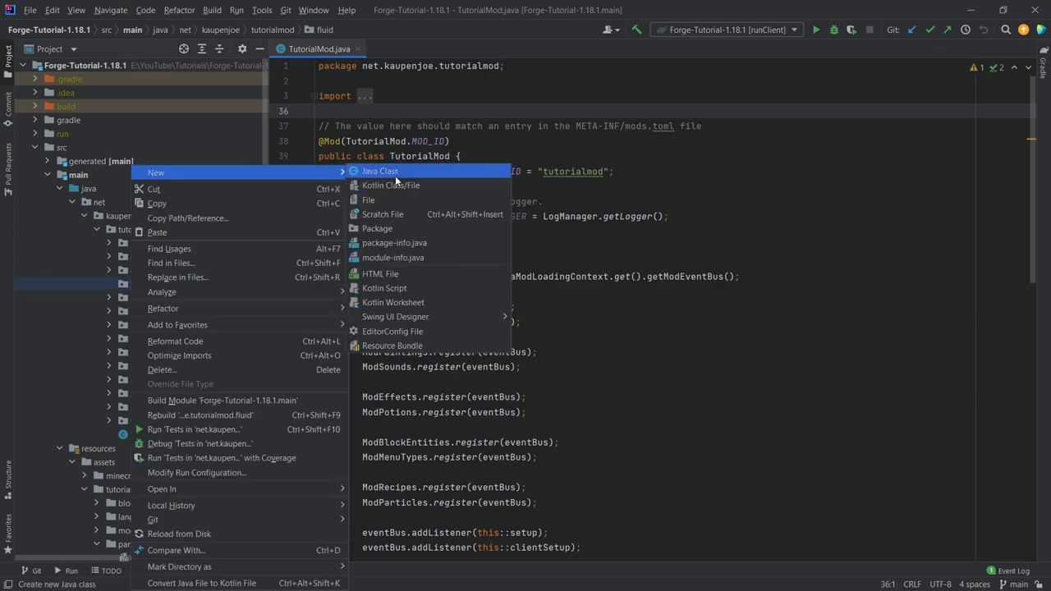
{"action": "left_click", "coordinate": [380, 171]}
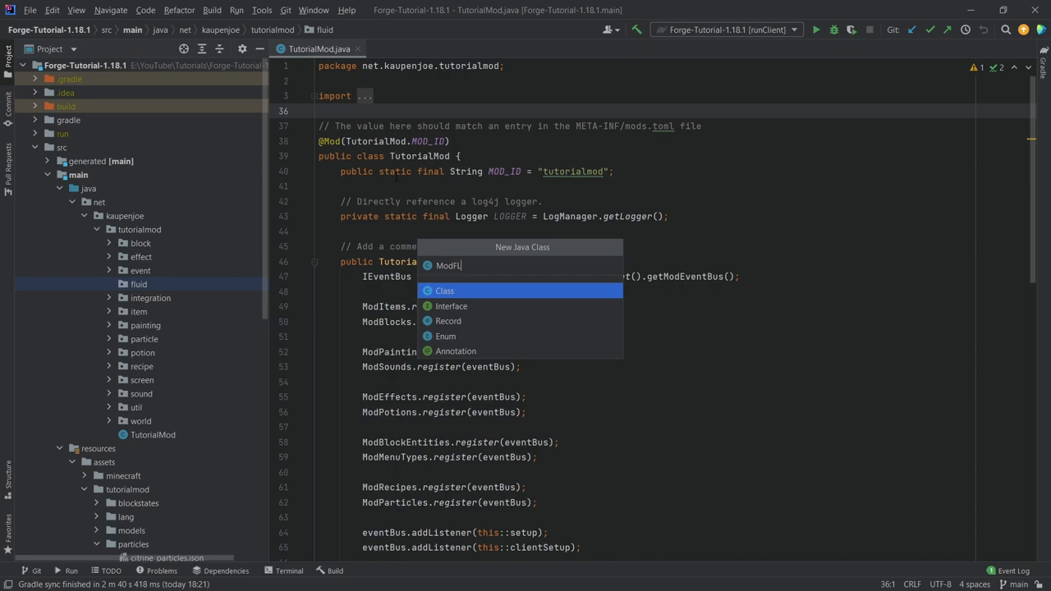
{"action": "left_click", "coordinate": [446, 289]}
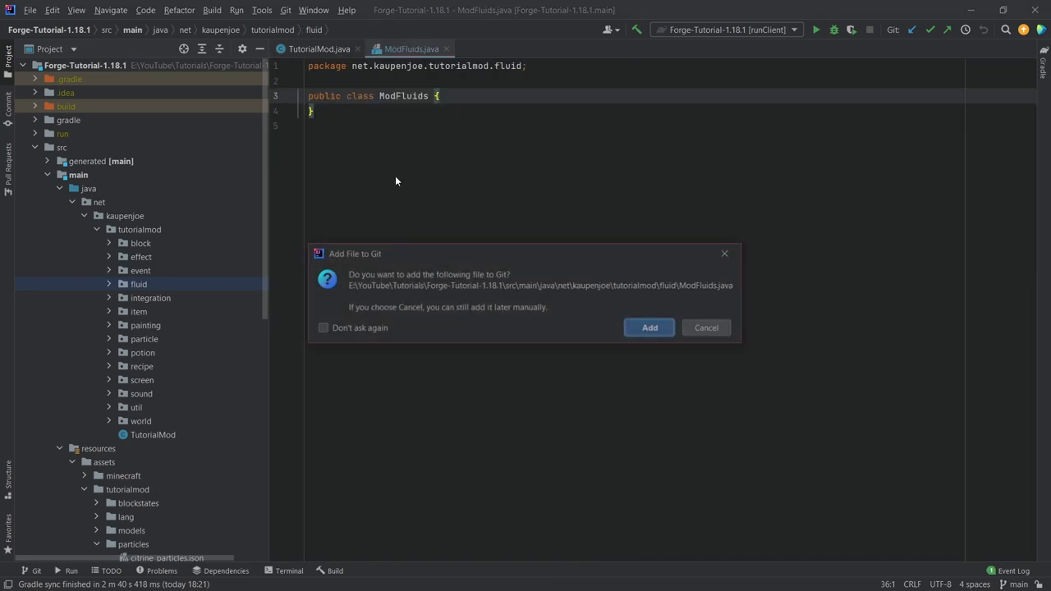
Add ModFluids to Git and call ModFluids.register(eventBus) in the TutorialMod constructor.
{"action": "left_click", "coordinate": [706, 327]}
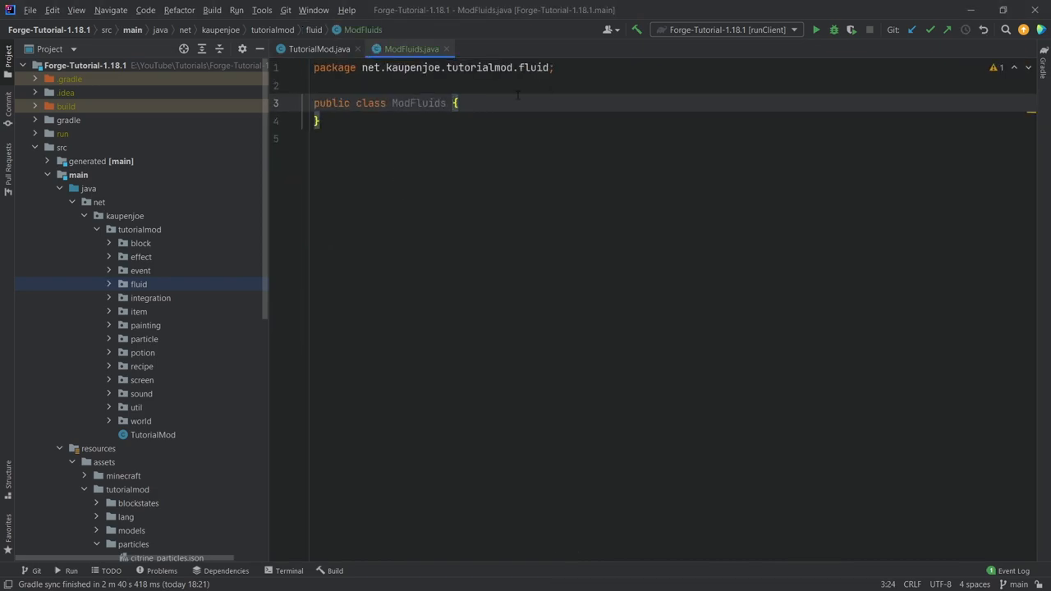
{"action": "key", "text": "Enter"}
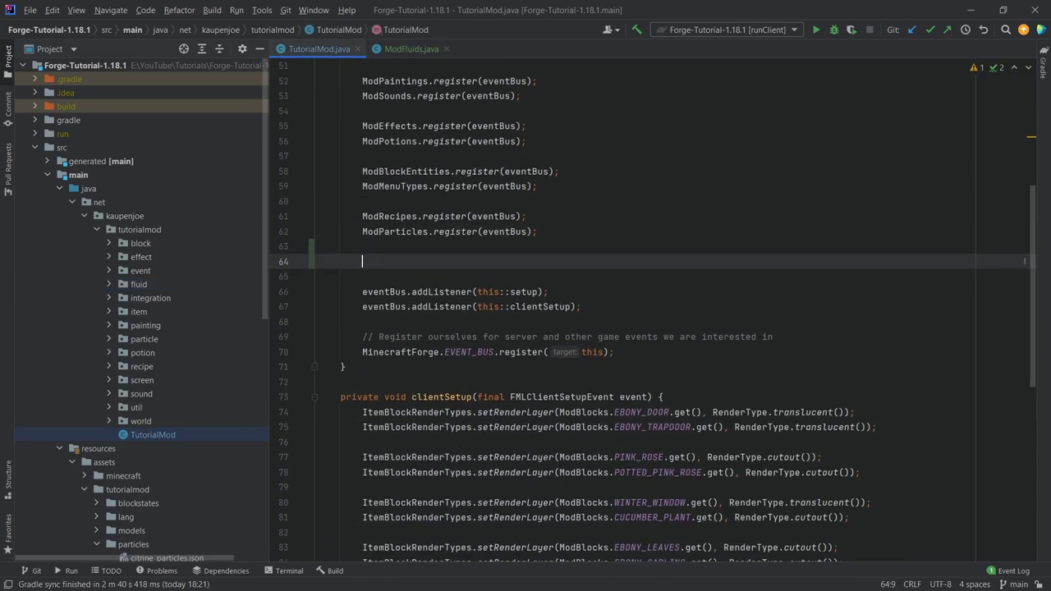
{"action": "type", "text": "ModFluids.register(eventBus);"}
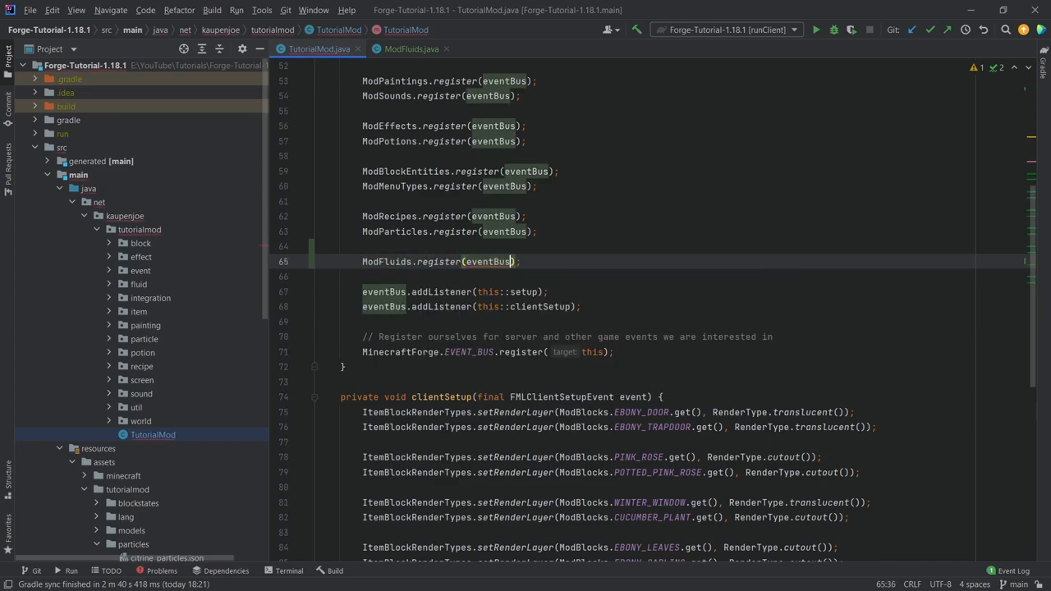
{"action": "left_click", "coordinate": [407, 50]}
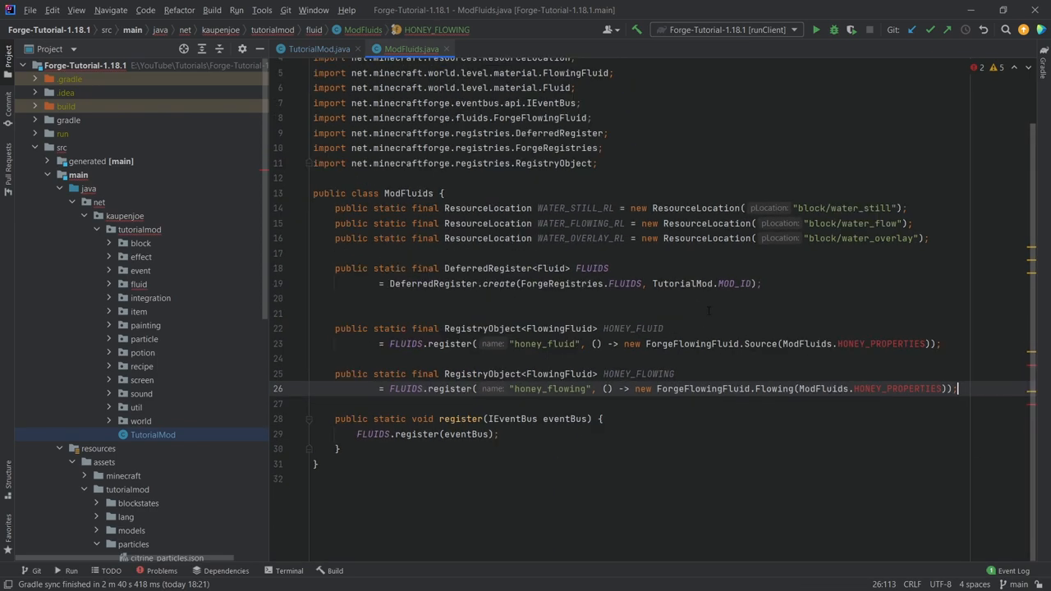
Retype the HONEY_FLUID and HONEY_FLOWING registry entries as FlowingFluid.
{"action": "key", "text": "Enter"}
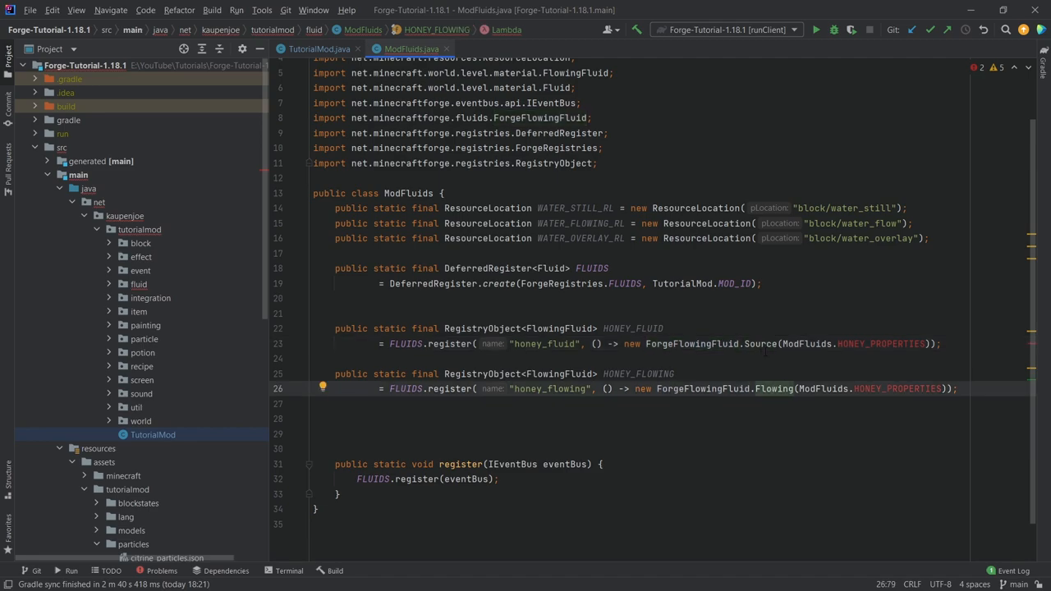
{"action": "double_click", "coordinate": [762, 345]}
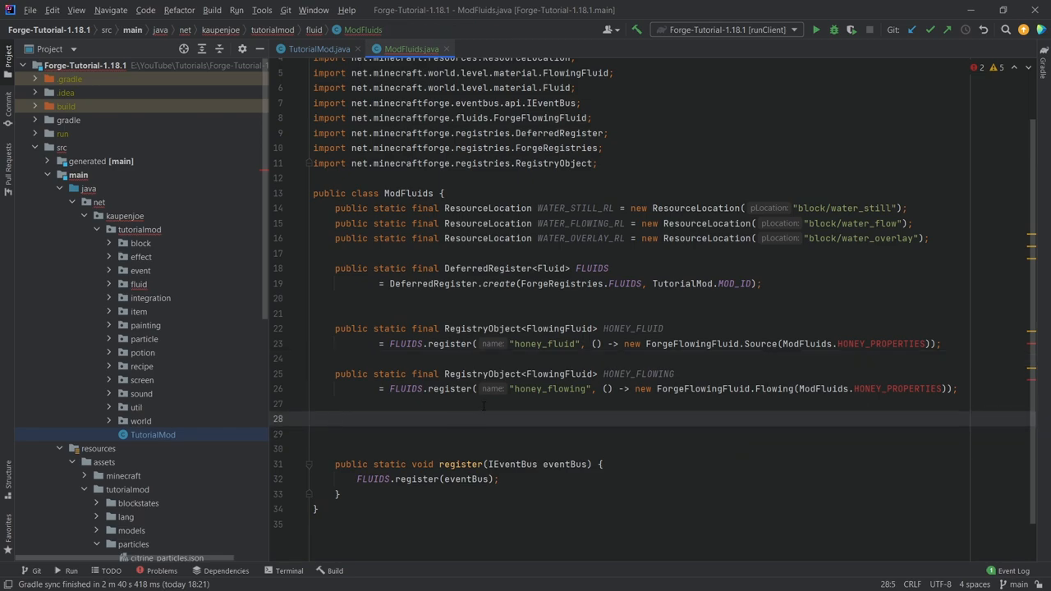
{"action": "mouse_move", "coordinate": [484, 407]}
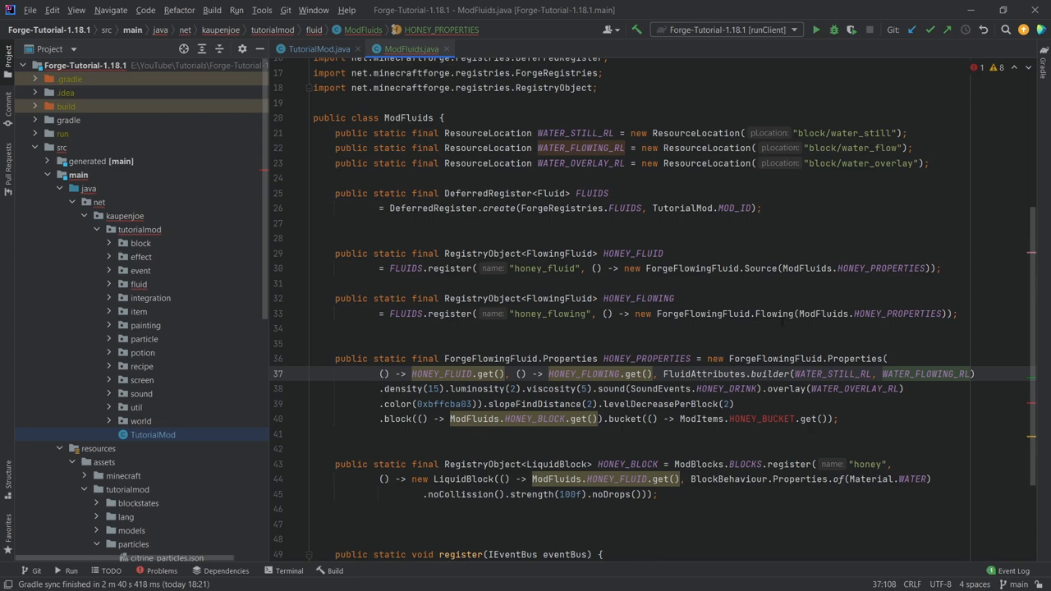
Add HONEY_PROPERTIES and HONEY_BLOCK, then jump into the FluidAttributes builder source.
{"action": "scroll", "scroll_direction": "down", "scroll_amount": 3}
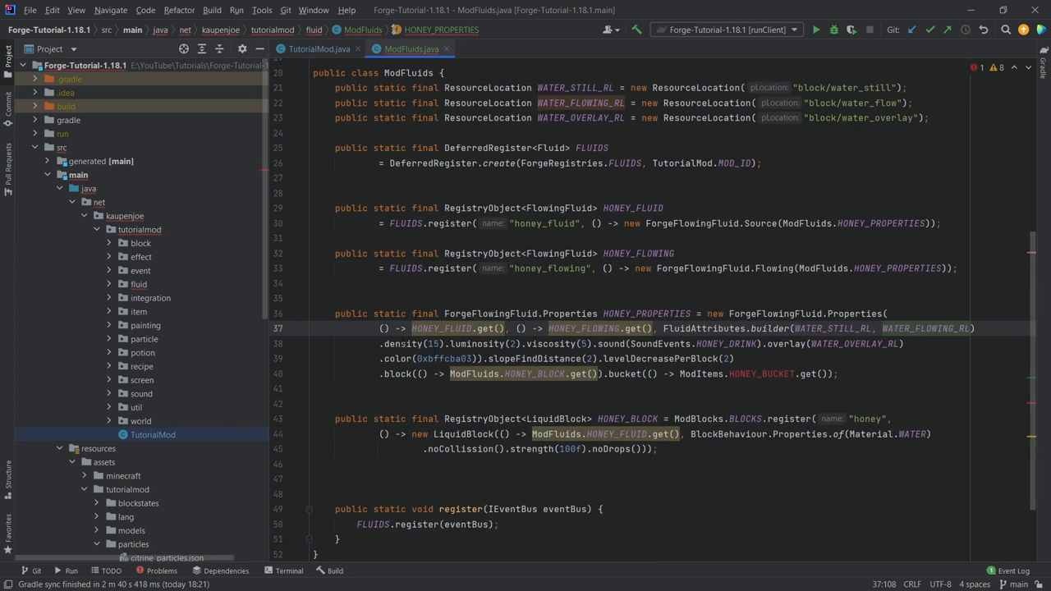
{"action": "left_click", "coordinate": [538, 343]}
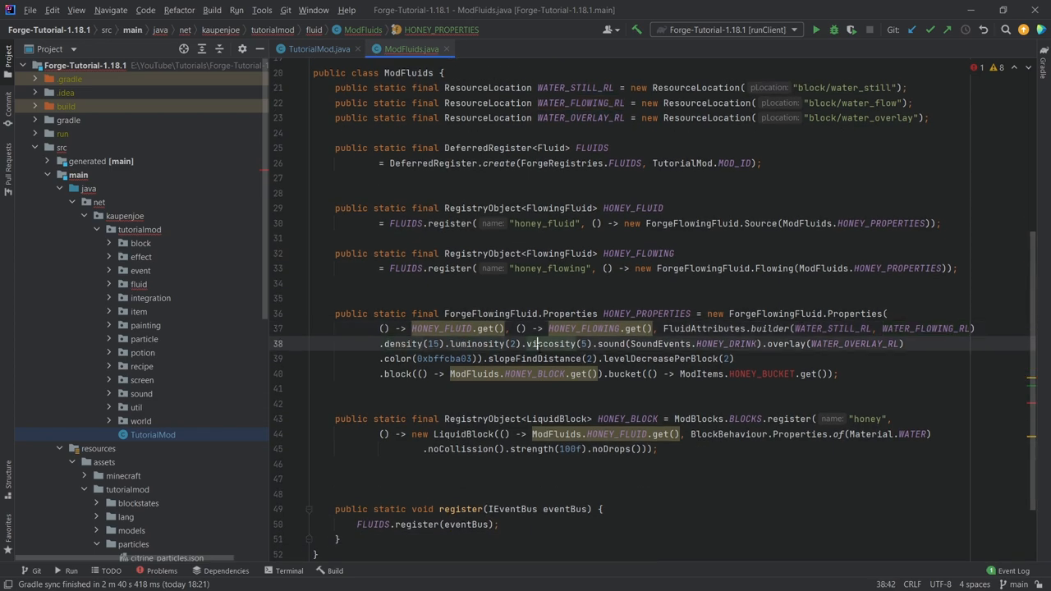
{"action": "left_click", "coordinate": [555, 344]}
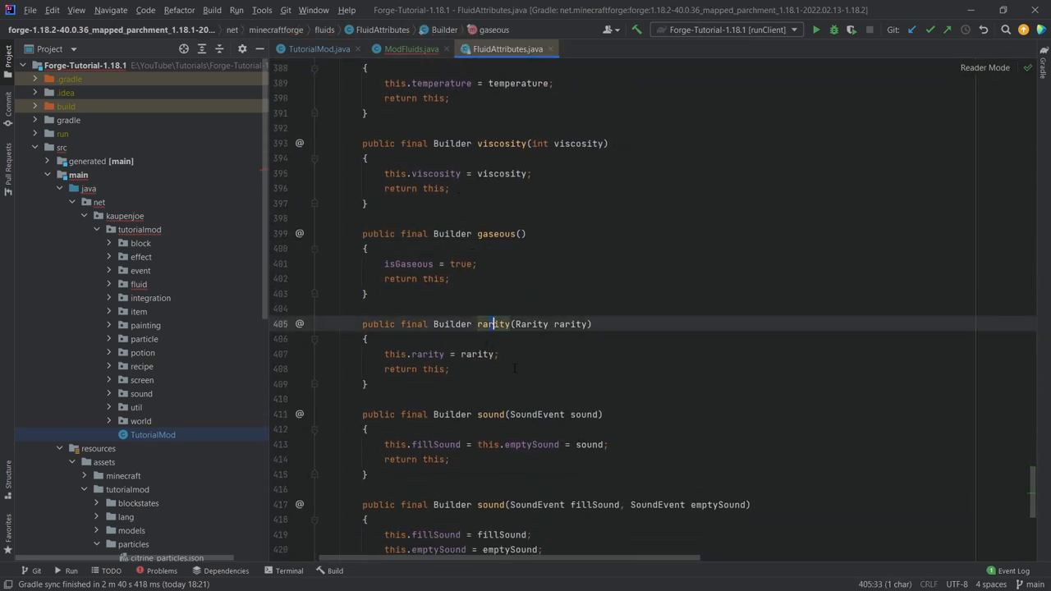
Browse the FluidAttributes Builder methods and close its source to return to ModFluids.
{"action": "scroll", "scroll_direction": "down", "scroll_amount": 3}
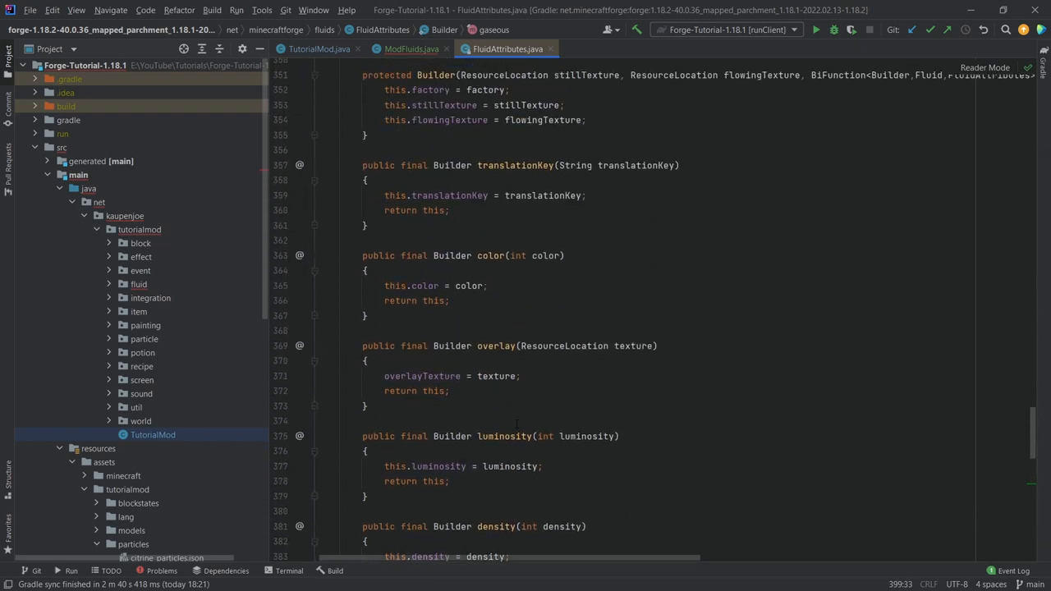
{"action": "scroll", "scroll_direction": "up", "scroll_amount": 3}
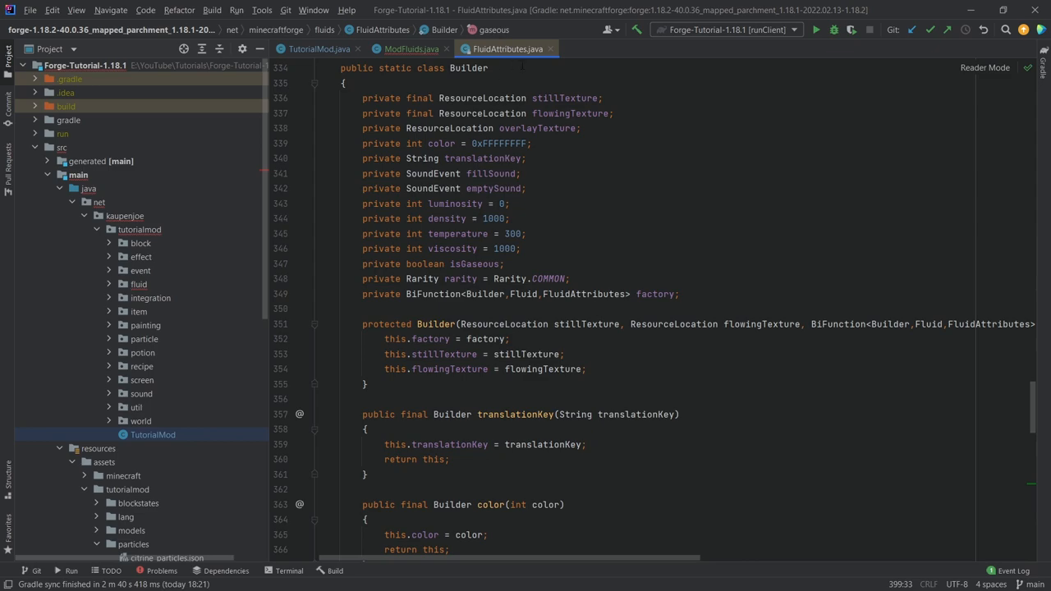
{"action": "mouse_move", "coordinate": [548, 49]}
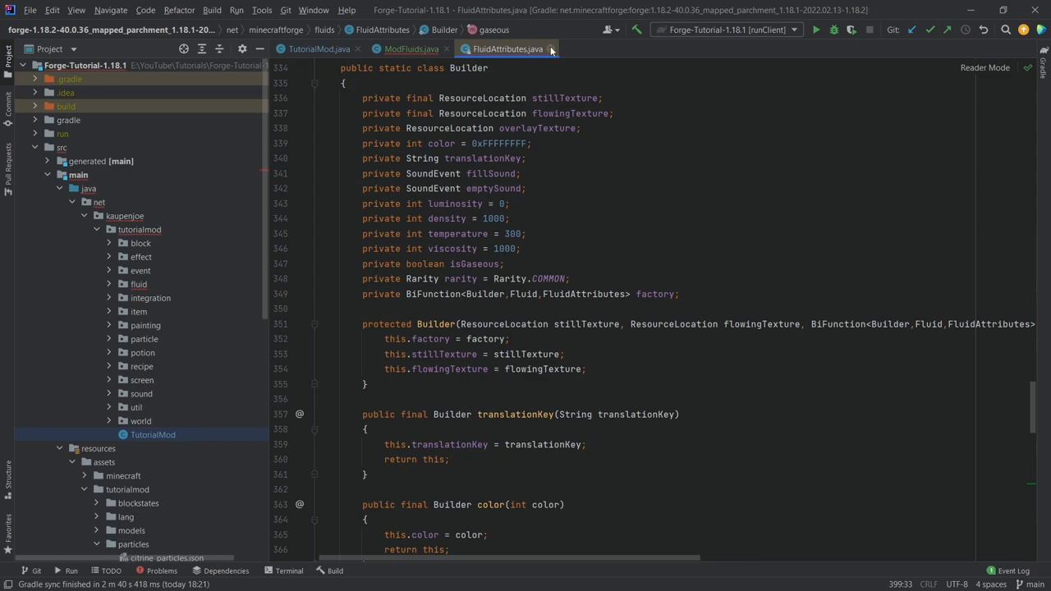
{"action": "left_click", "coordinate": [404, 49]}
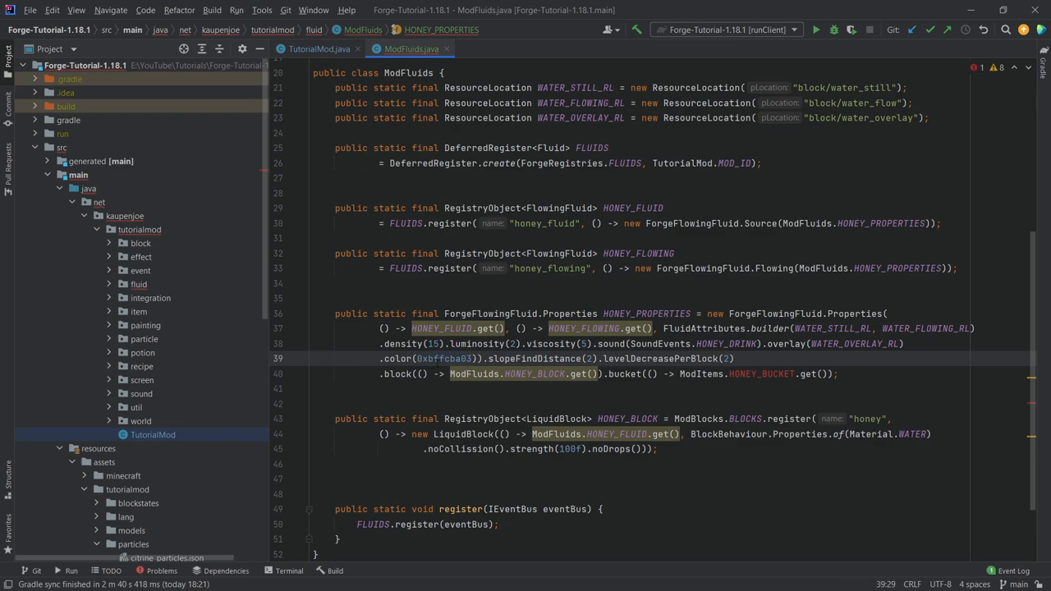
{"action": "double_click", "coordinate": [447, 358]}
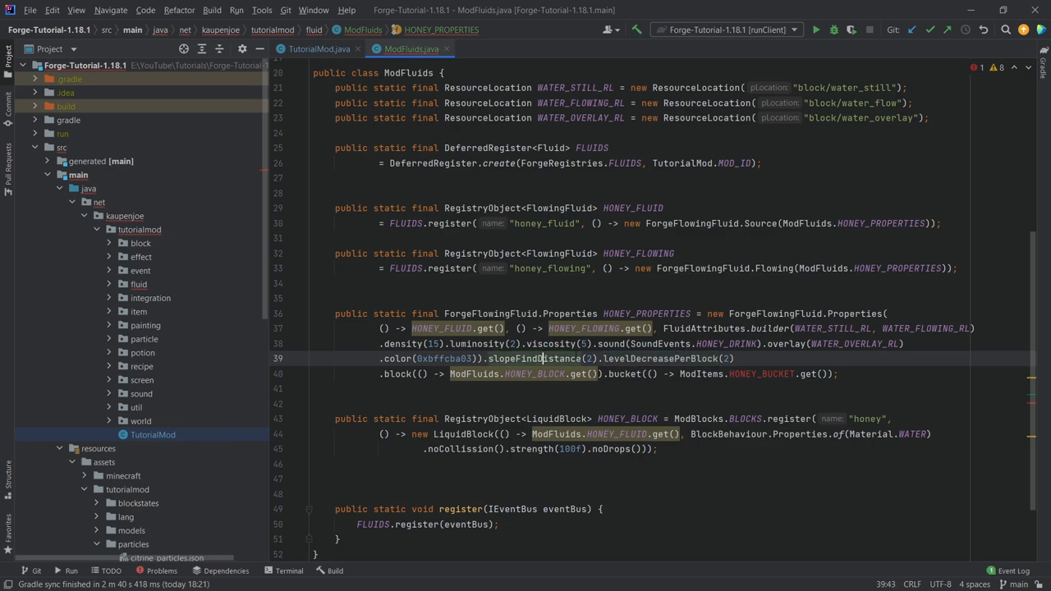
{"action": "mouse_move", "coordinate": [677, 358]}
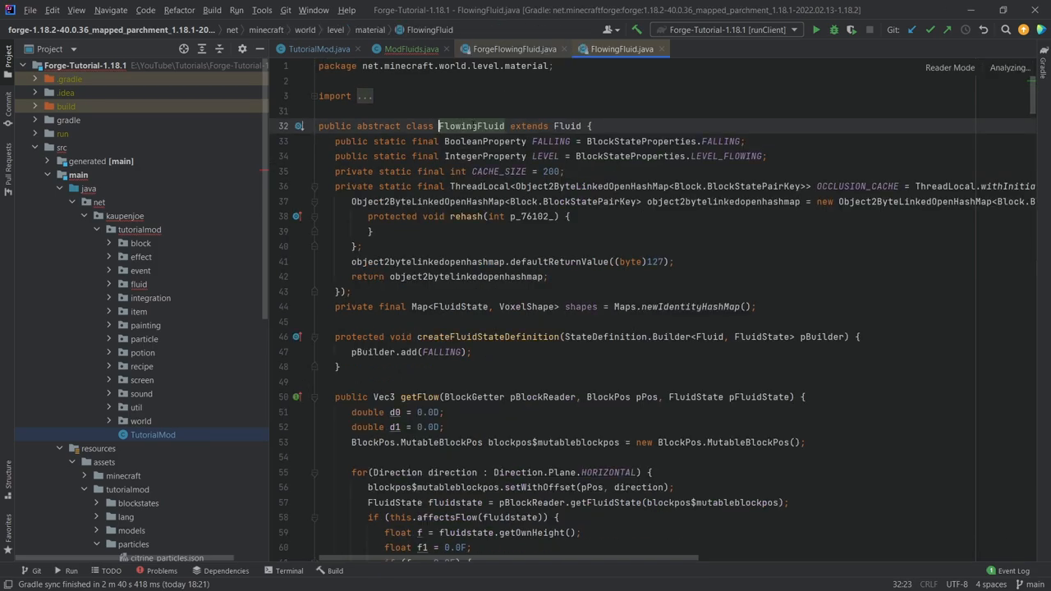
Scroll through FlowingFluid.java to read its flow logic.
{"action": "scroll", "scroll_direction": "down", "scroll_amount": 3}
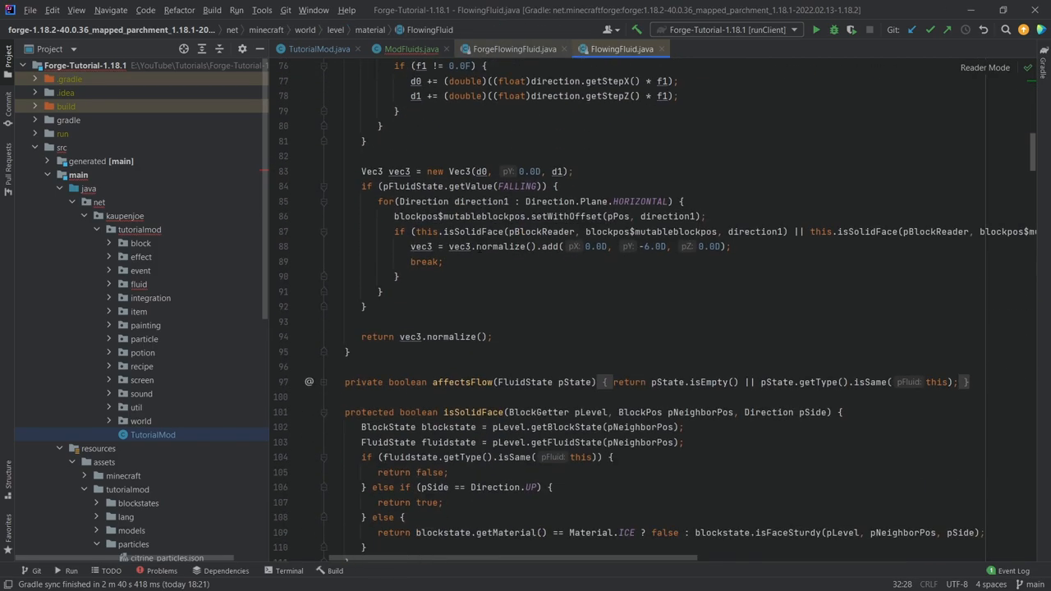
{"action": "scroll", "scroll_direction": "down", "scroll_amount": 3}
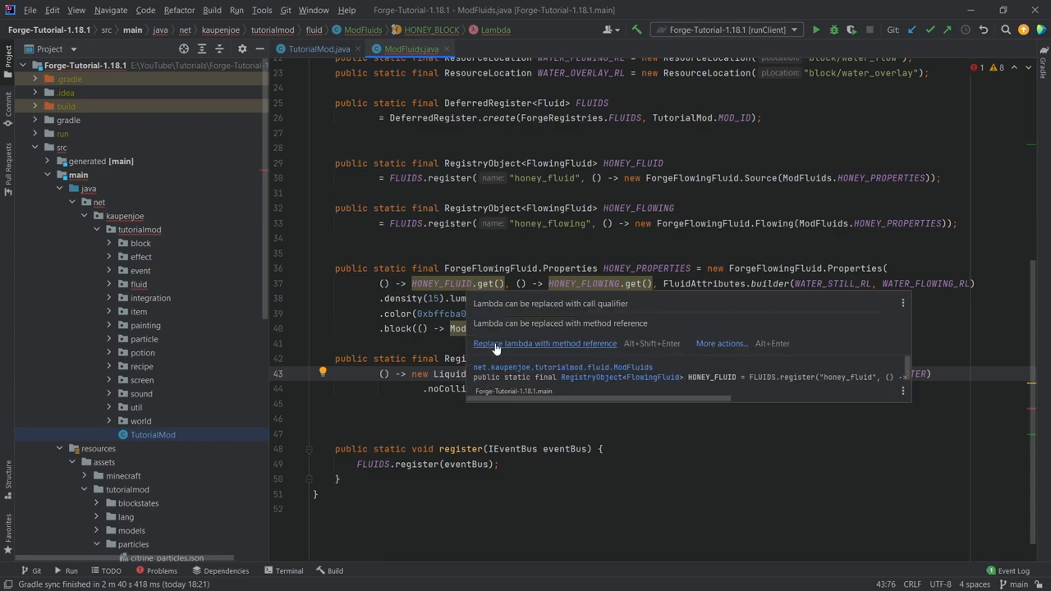
Review the finished ModFluids code and expand the fluid package in the Project view.
{"action": "left_click", "coordinate": [546, 343]}
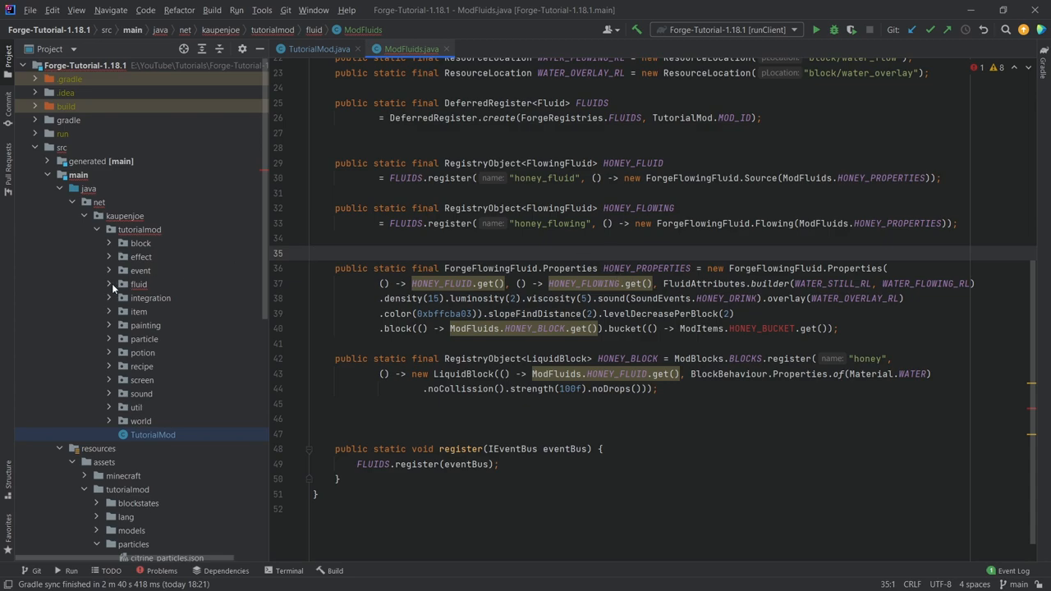
{"action": "left_click", "coordinate": [108, 284]}
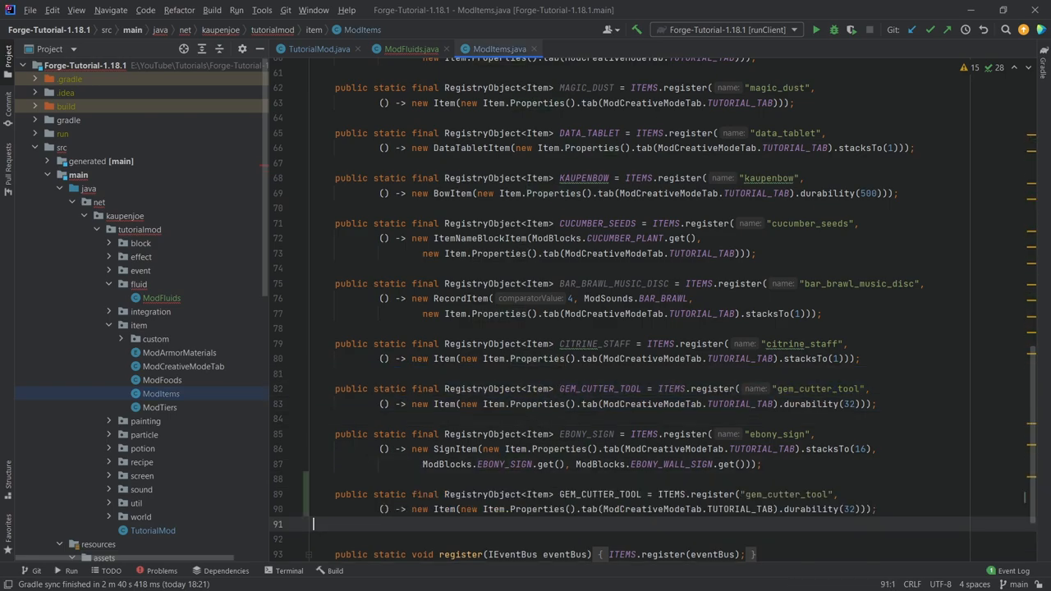
Register HONEY_BUCKET 'honey_bucket' as a BucketItem for ModFluids.HONEY_FLUID.
{"action": "type", "text": "Bucket"}
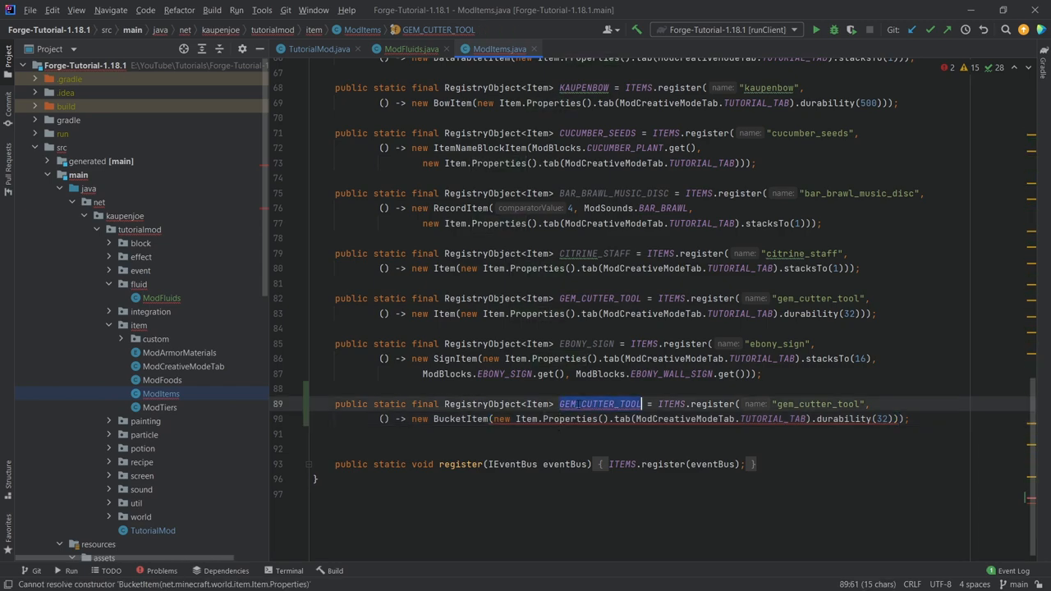
{"action": "type", "text": "HONEY_"}
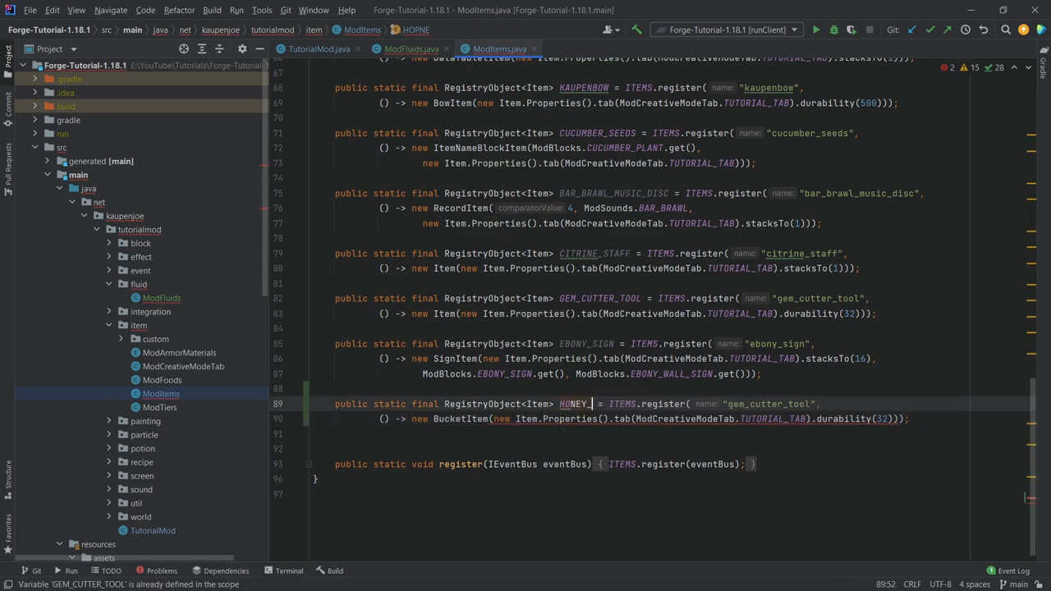
{"action": "type", "text": "_BUCKET"}
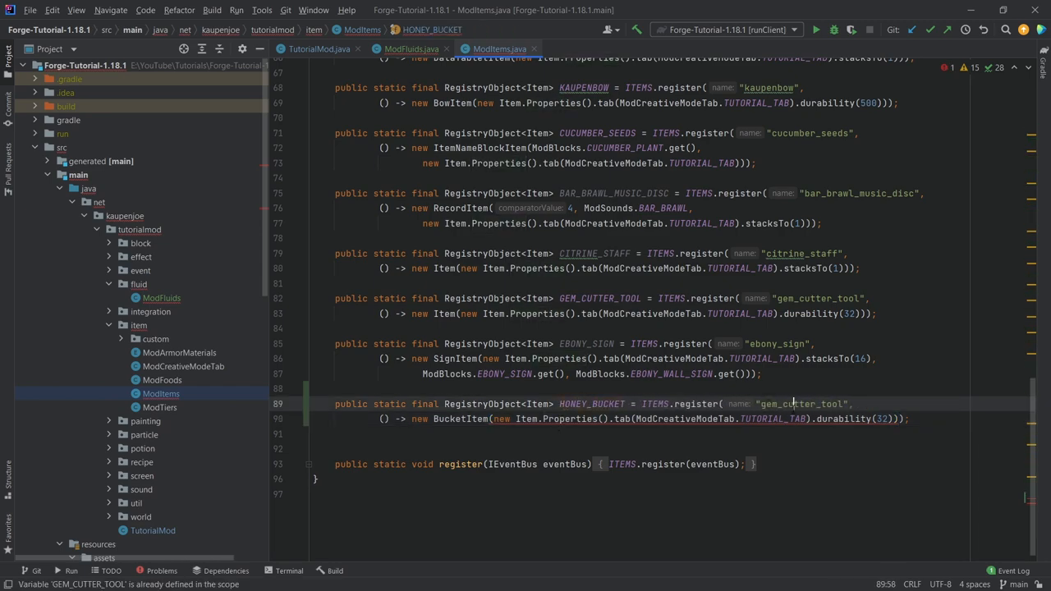
{"action": "type", "text": "honey_bucket"}
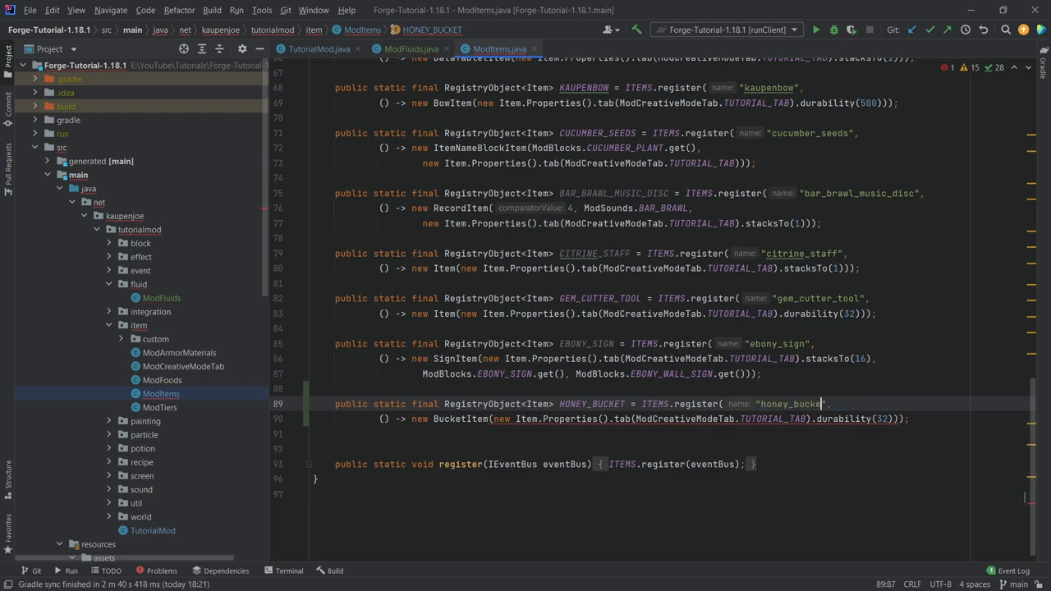
{"action": "mouse_move", "coordinate": [496, 419]}
{"action": "type", "text": ", "}
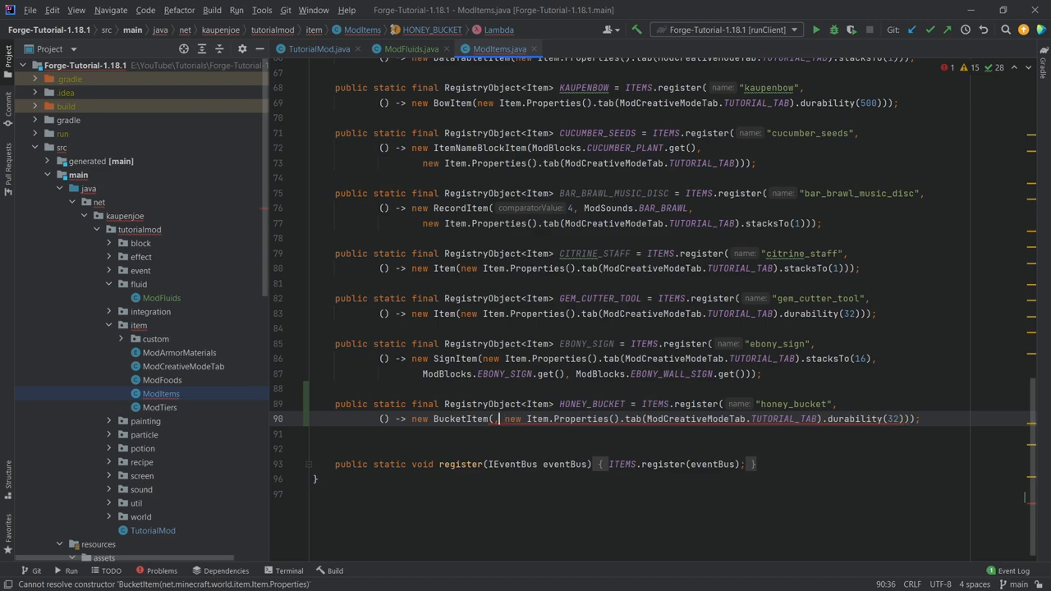
{"action": "type", "text": "ModLf"}
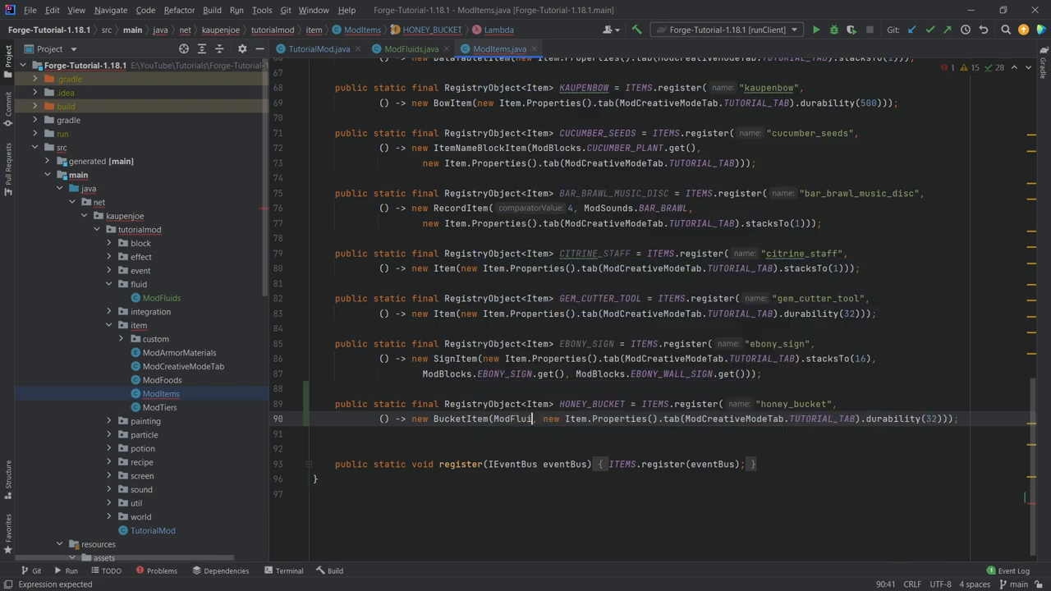
{"action": "type", "text": "HONEY_FLUID"}
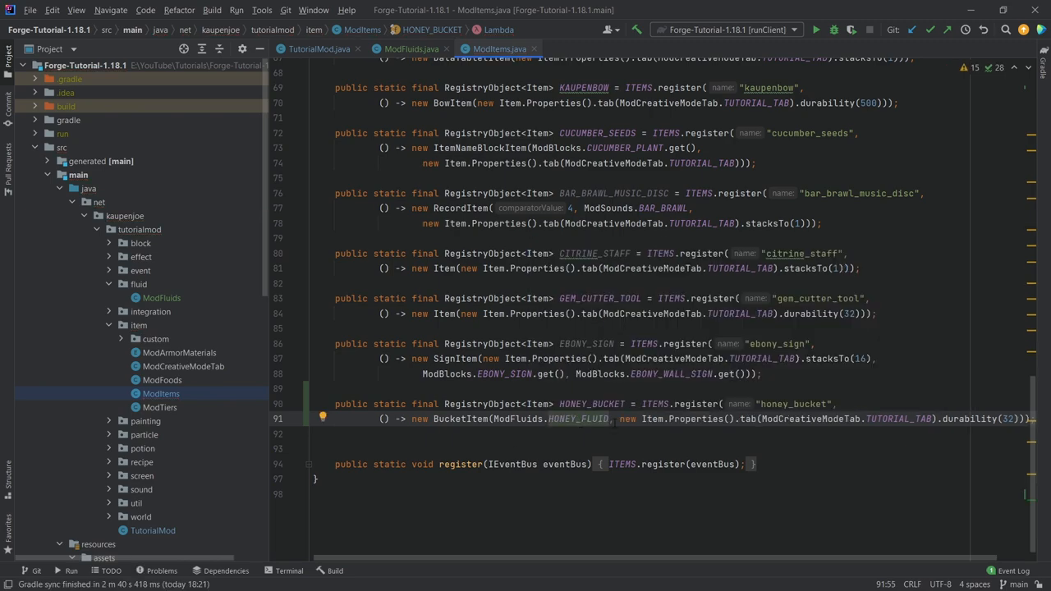
{"action": "left_click", "coordinate": [400, 49]}
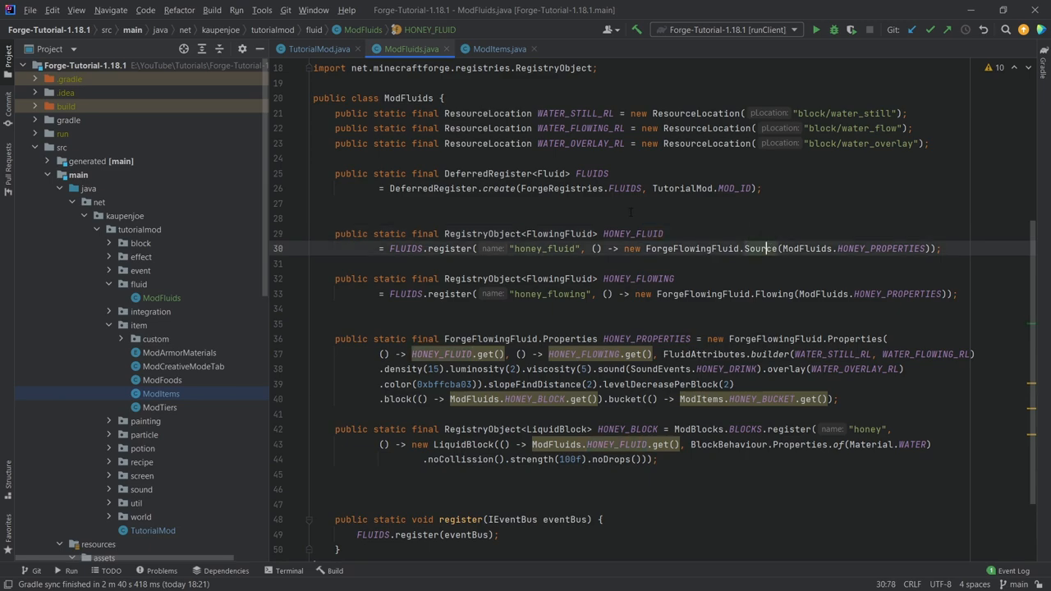
{"action": "left_click", "coordinate": [498, 49]}
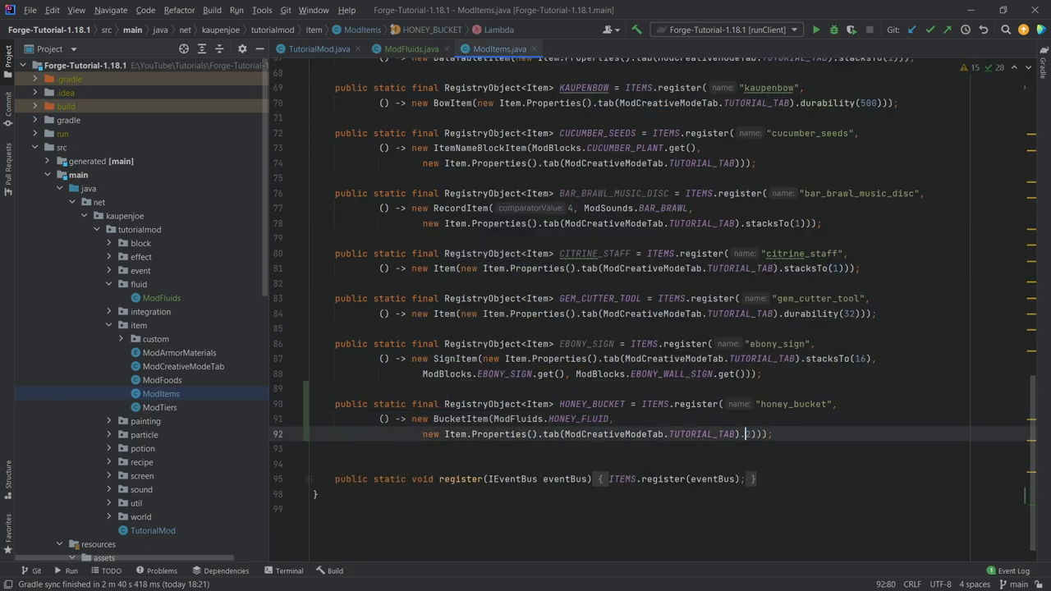
Replace the durability property with stacksTo(1) on the honey bucket.
{"action": "type", "text": ".stacksTo("}
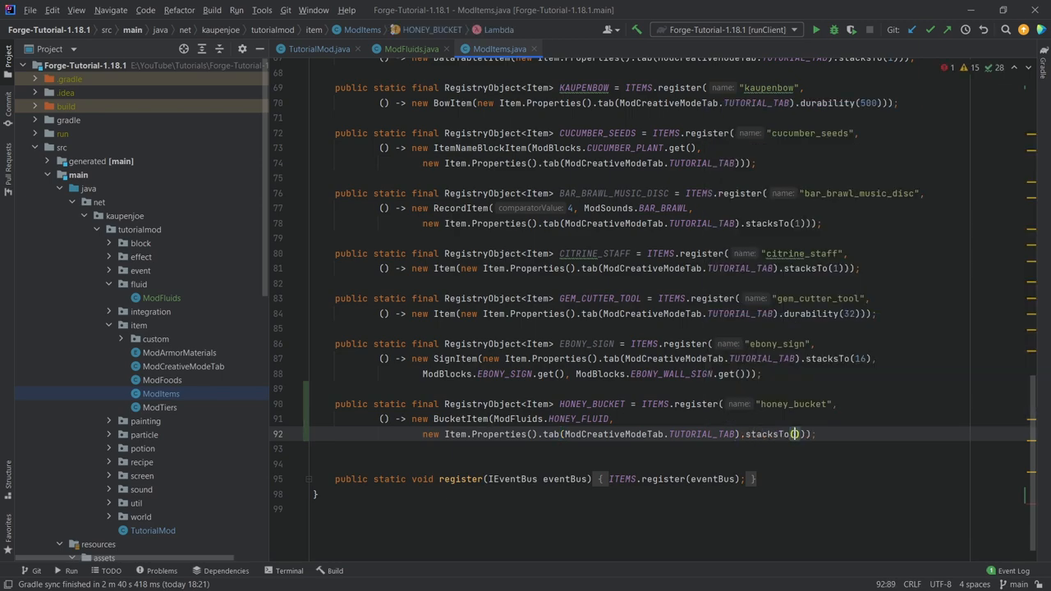
{"action": "type", "text": "1"}
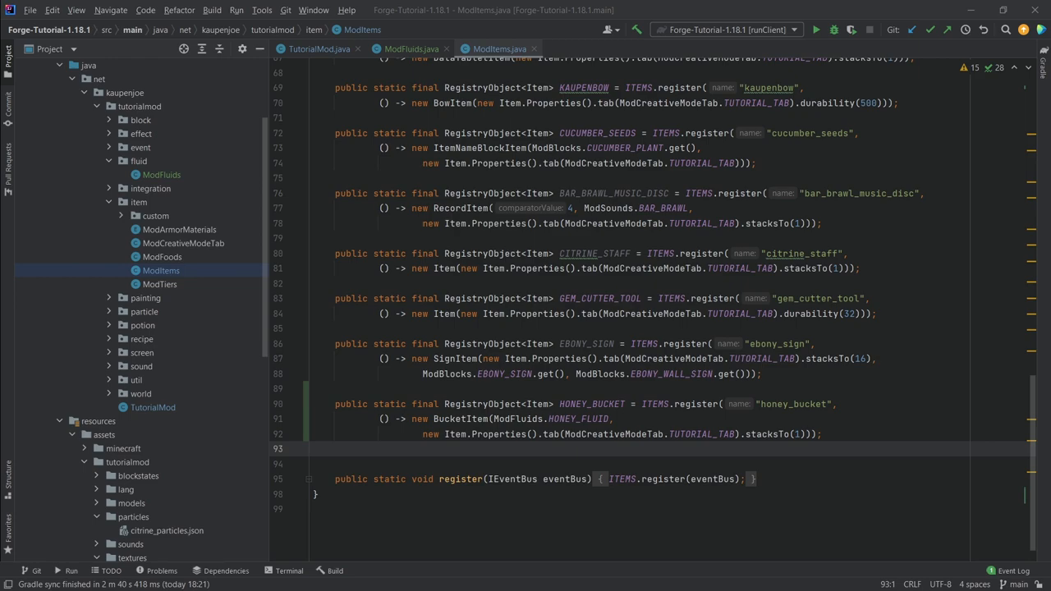
Set HONEY_BLOCK, HONEY_FLUID and HONEY_FLOWING to RenderType.translucent() in clientSetup.
{"action": "left_click", "coordinate": [153, 407]}
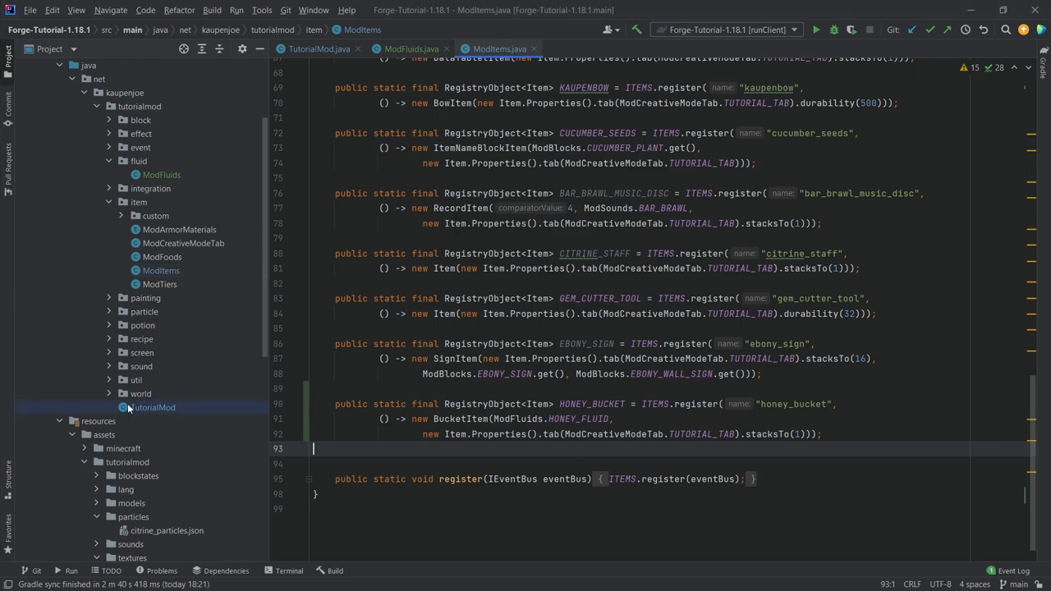
{"action": "left_click", "coordinate": [322, 50]}
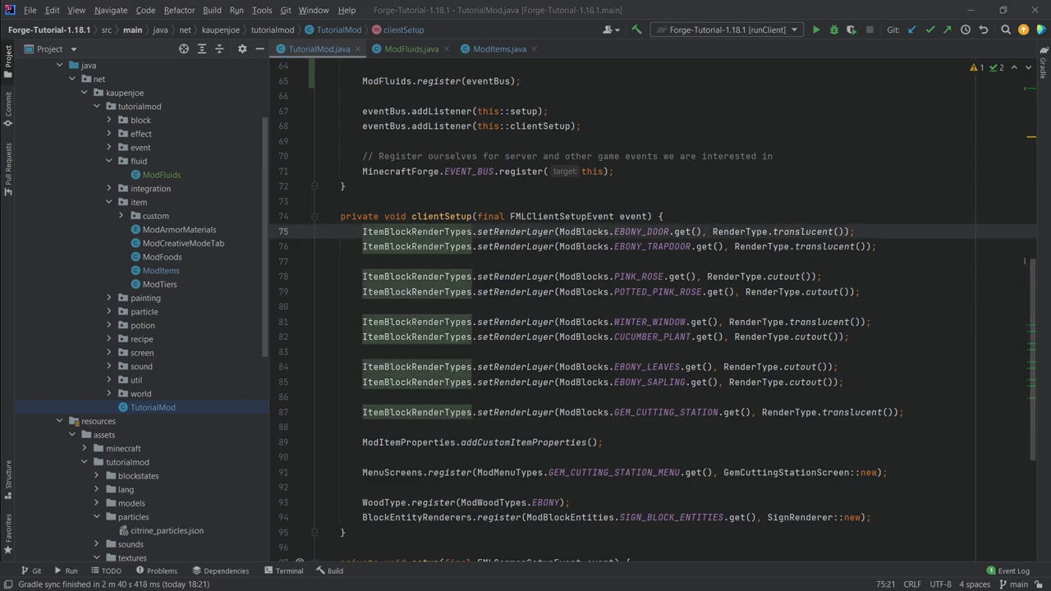
{"action": "scroll", "scroll_direction": "down", "scroll_amount": 3}
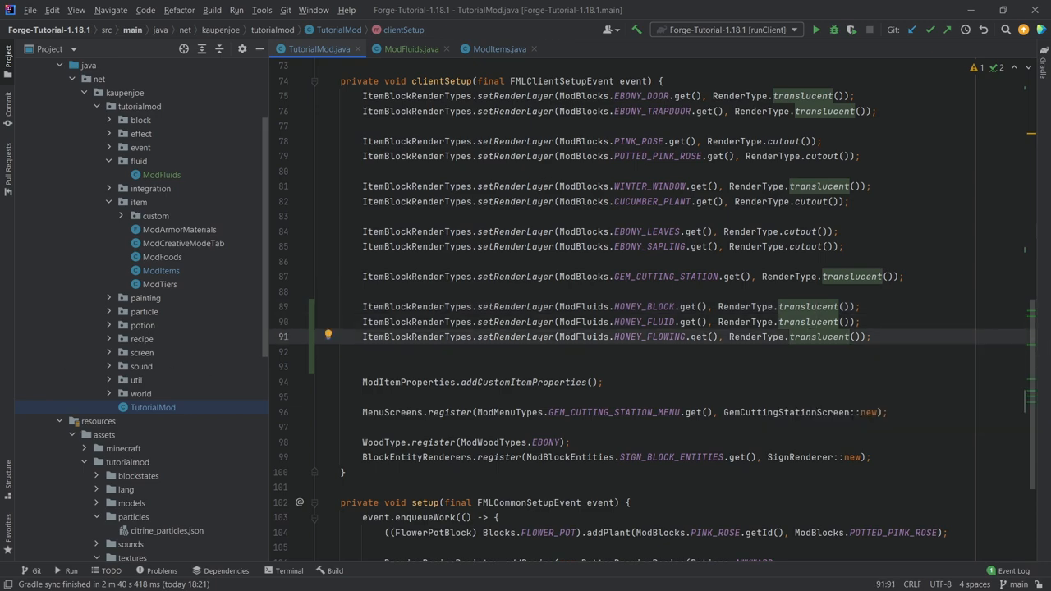
{"action": "scroll", "scroll_direction": "down", "scroll_amount": 3}
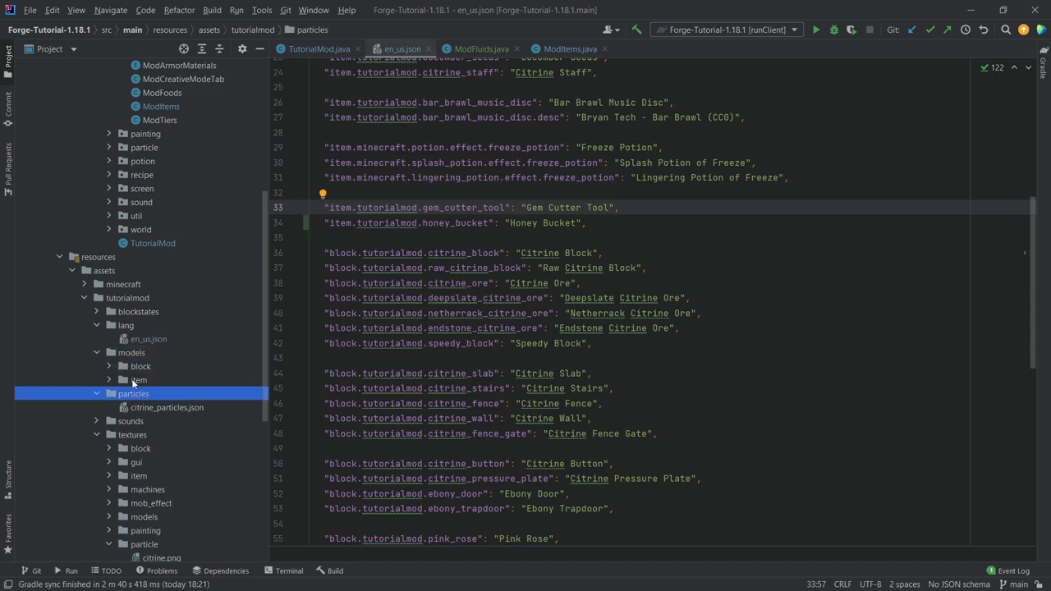
Create honey_bucket.json item model with parent item/generated and layer0 tutorialmod:item/honey_bucket.
{"action": "left_click", "coordinate": [135, 379]}
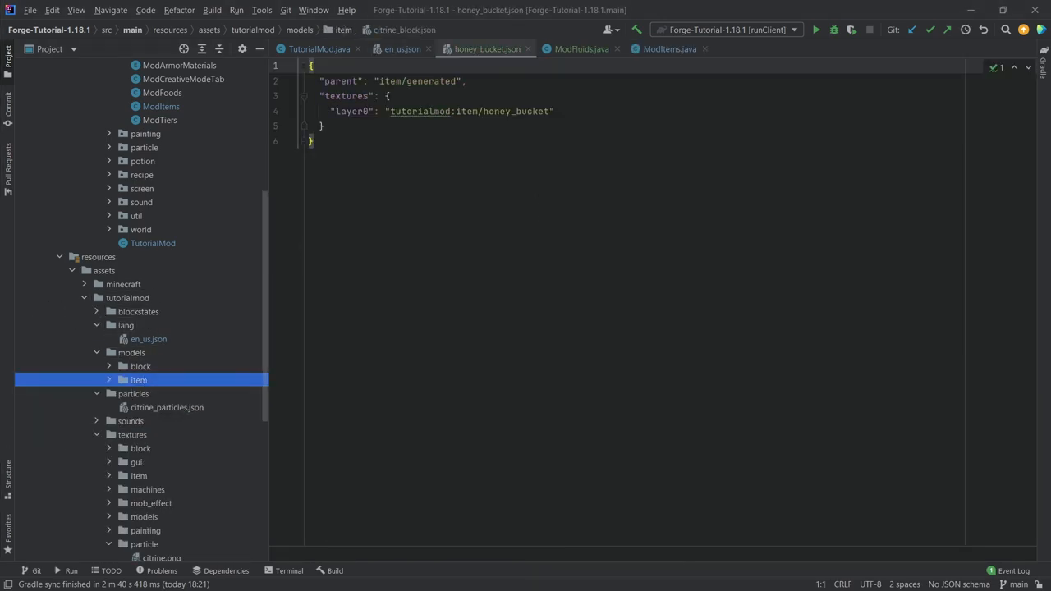
{"action": "left_click", "coordinate": [132, 395]}
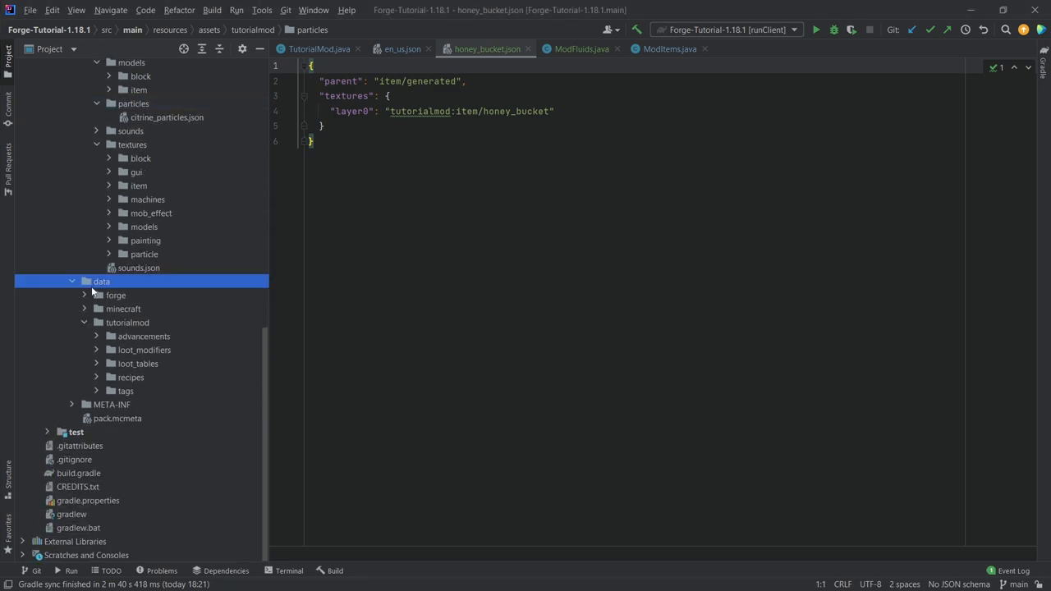
Add a minecraft tags/fluids folder and copy needs_iron_tool.json into it as water.json.
{"action": "right_click", "coordinate": [123, 322]}
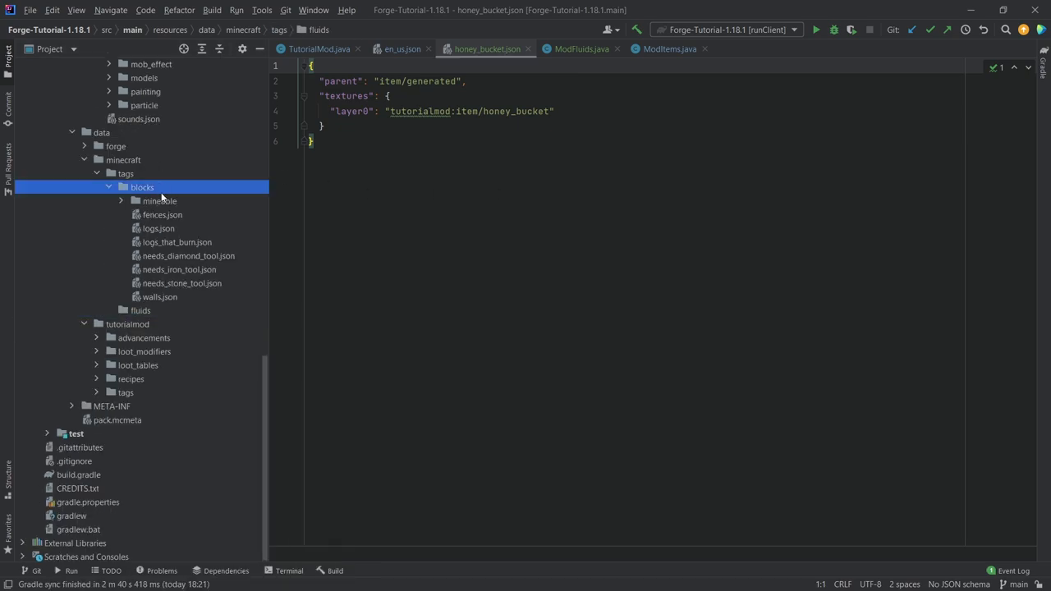
{"action": "right_click", "coordinate": [137, 309]}
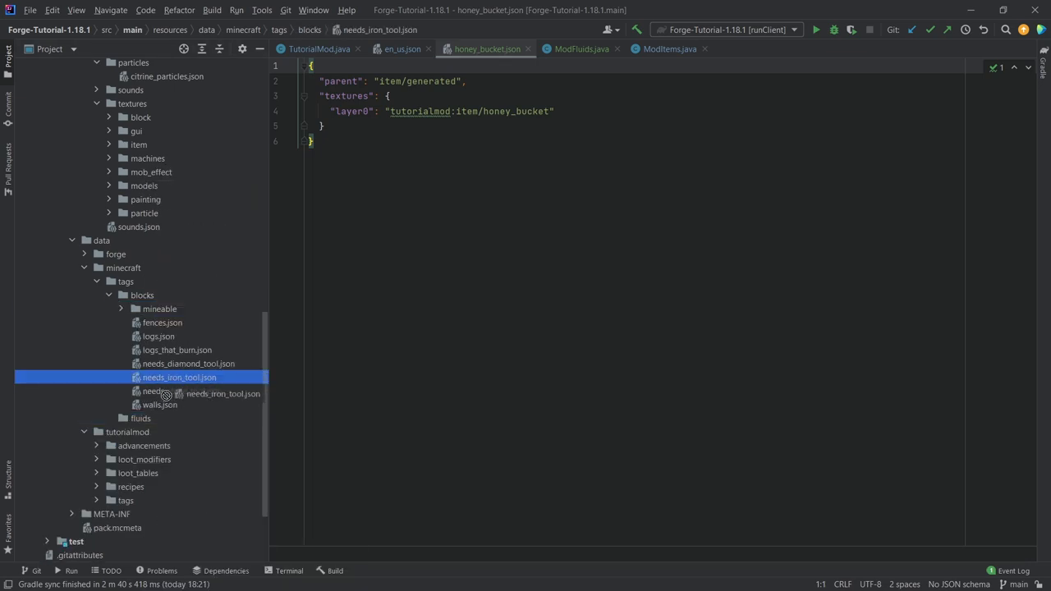
{"action": "type", "text": "water.json"}
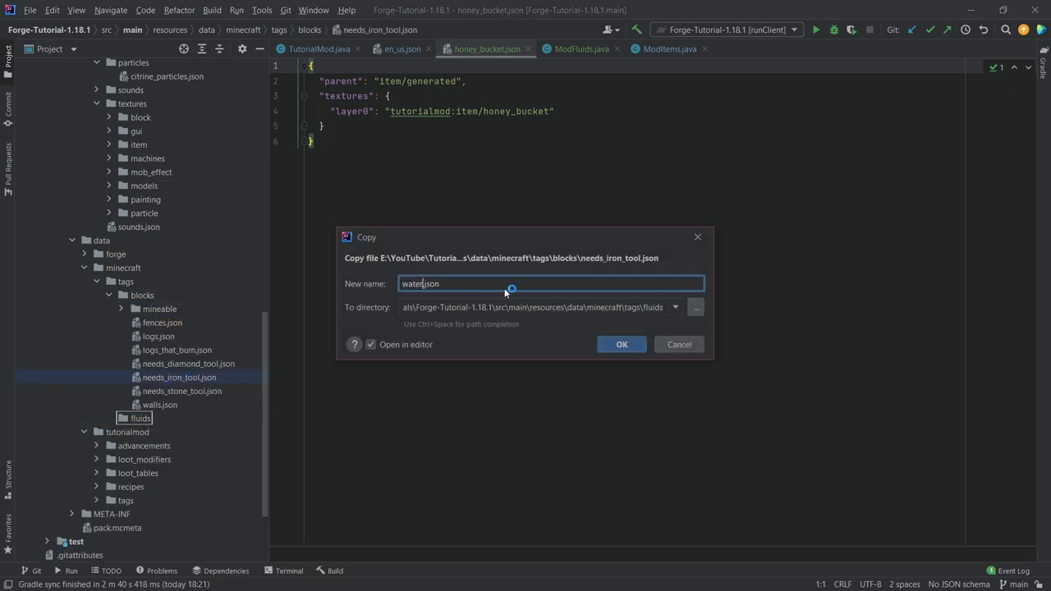
{"action": "left_click", "coordinate": [621, 345]}
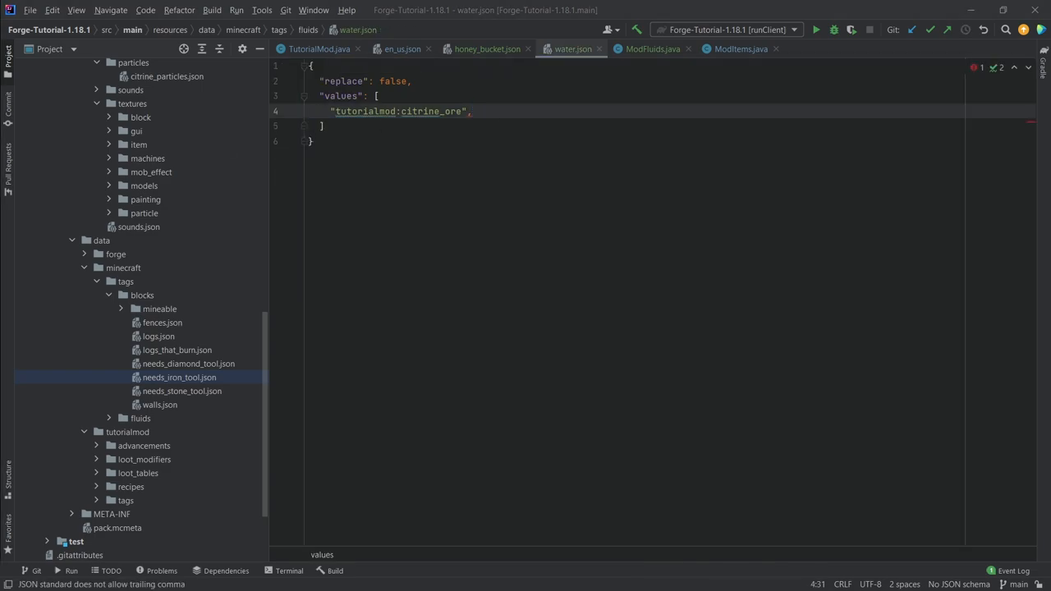
List tutorialmod:honey_flowing and tutorialmod:honey_fluid in water.json values and close honey_bucket.json.
{"action": "type", "text": "honey_flowing"}
{"action": "type", "text": "\"tutorialmod:honey_fluid\""}
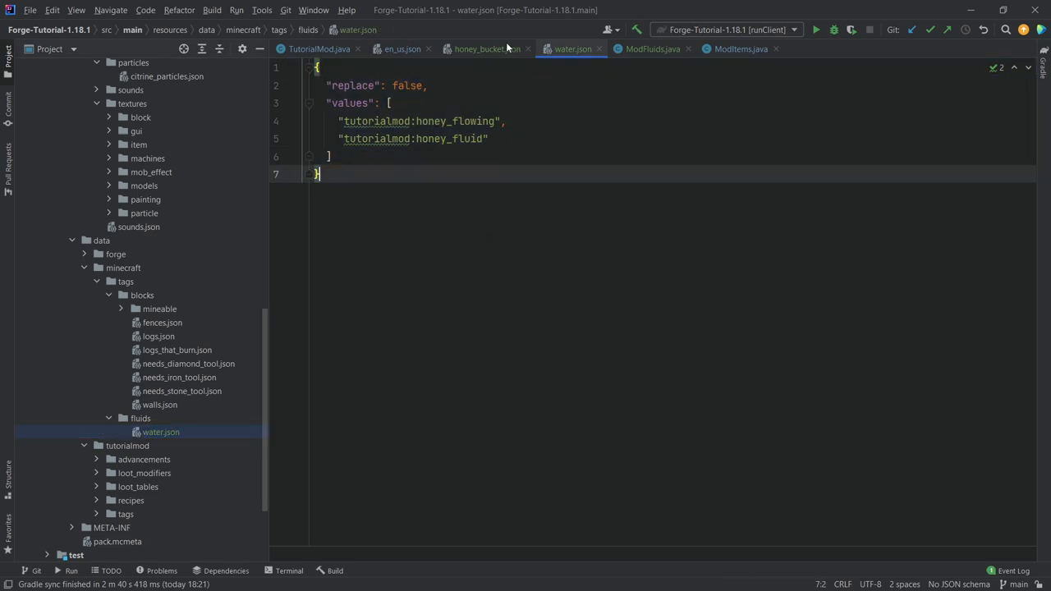
{"action": "left_click", "coordinate": [529, 49]}
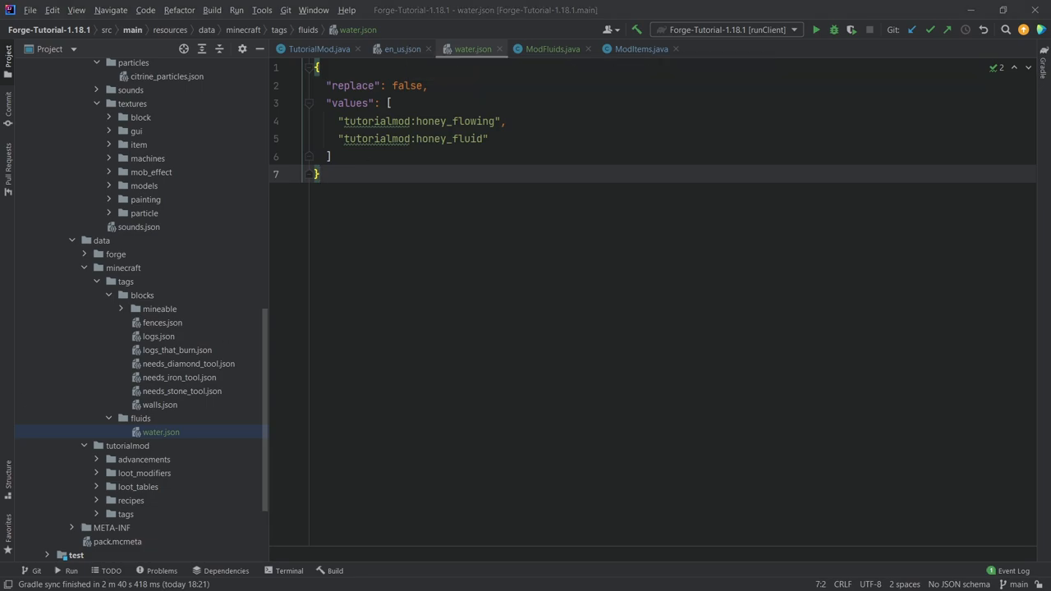
{"action": "mouse_move", "coordinate": [434, 61]}
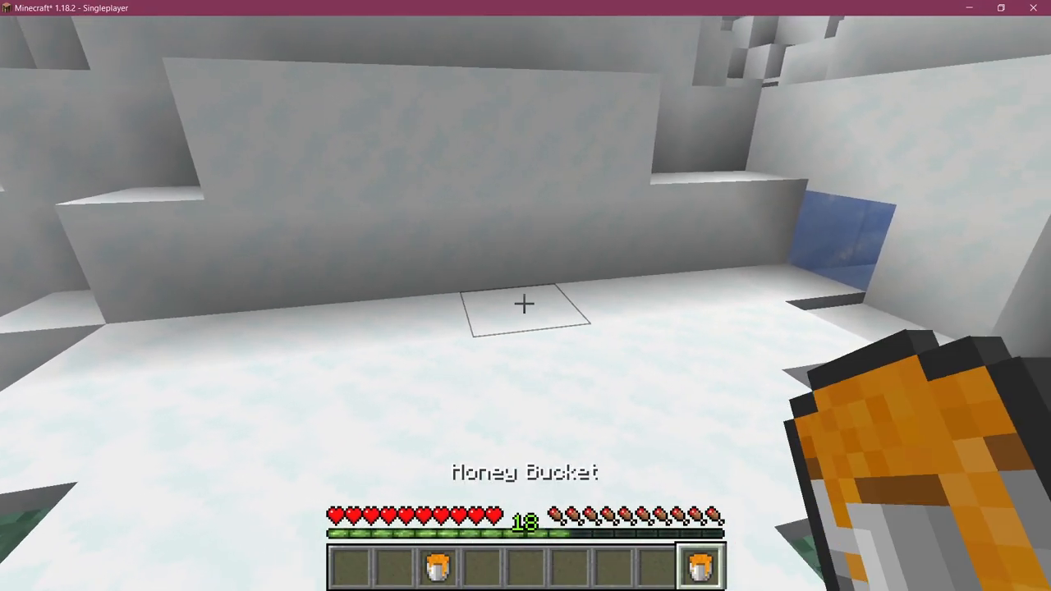
Empty the Honey Bucket onto the snowy ground so translucent honey fluid flows out.
{"action": "left_click", "coordinate": [523, 304]}
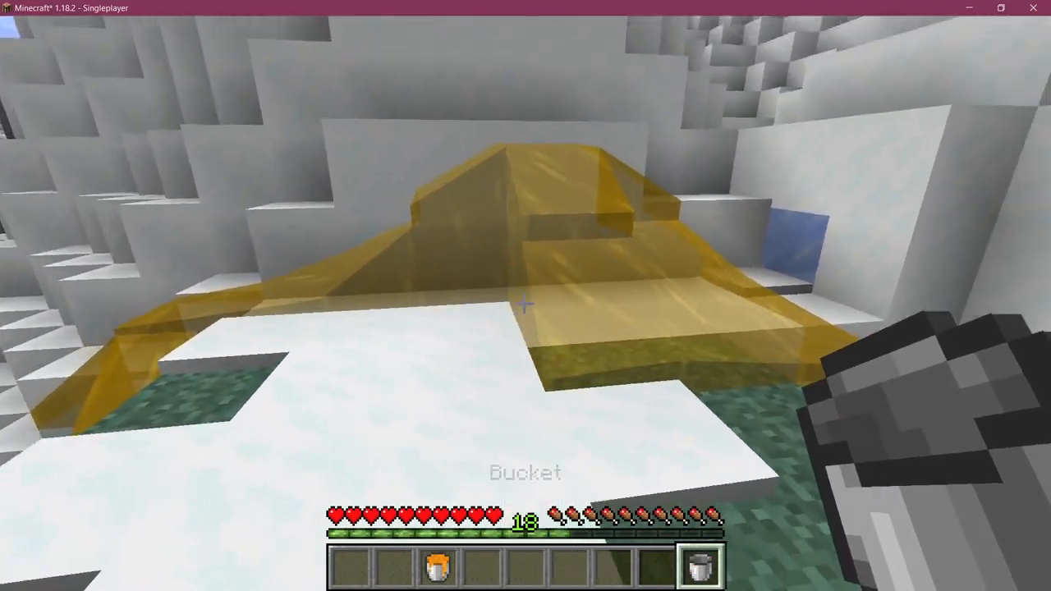
{"action": "mouse_move", "coordinate": [526, 296]}
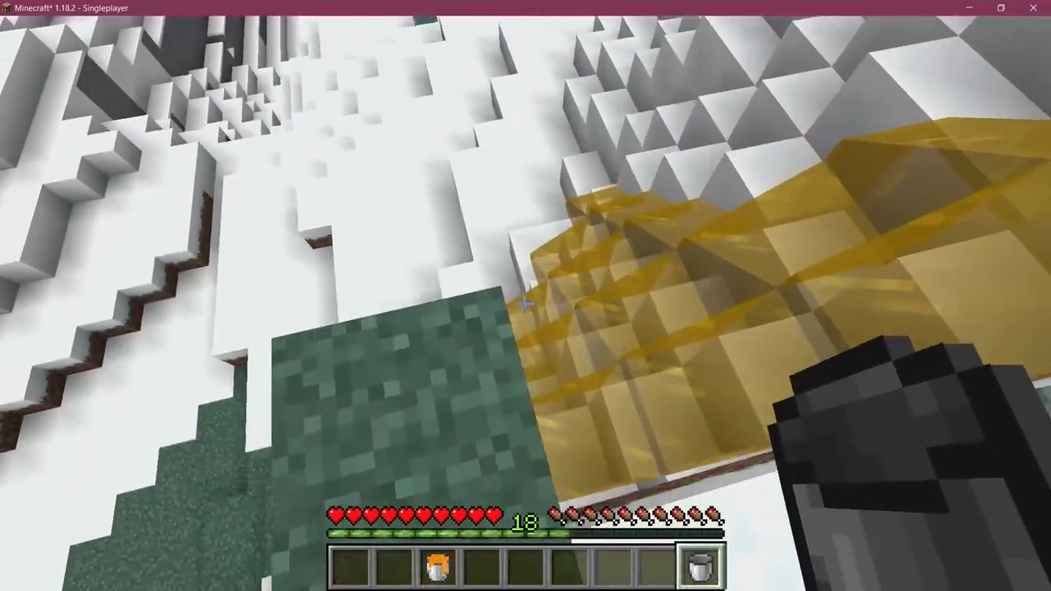